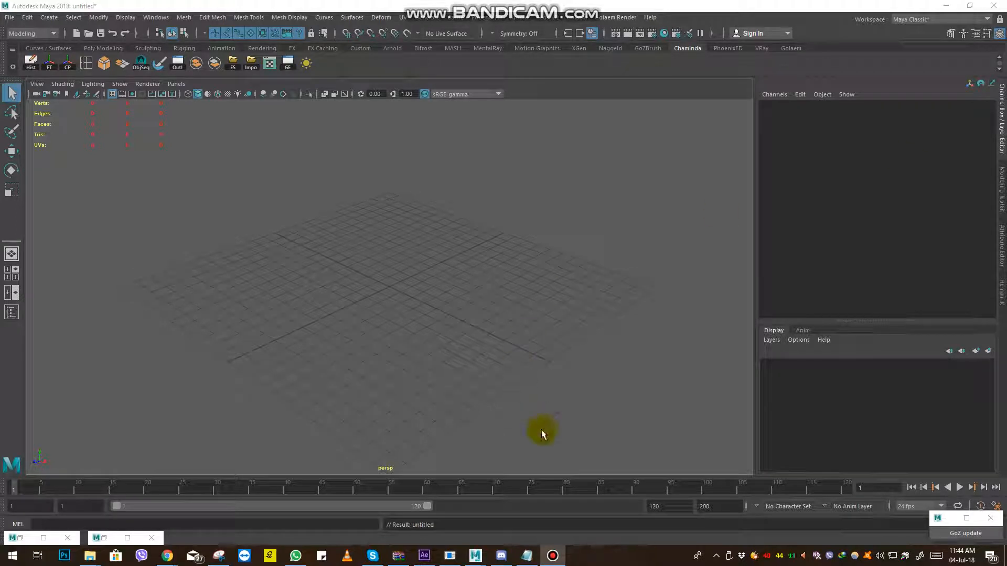
mouse_move(585, 405)
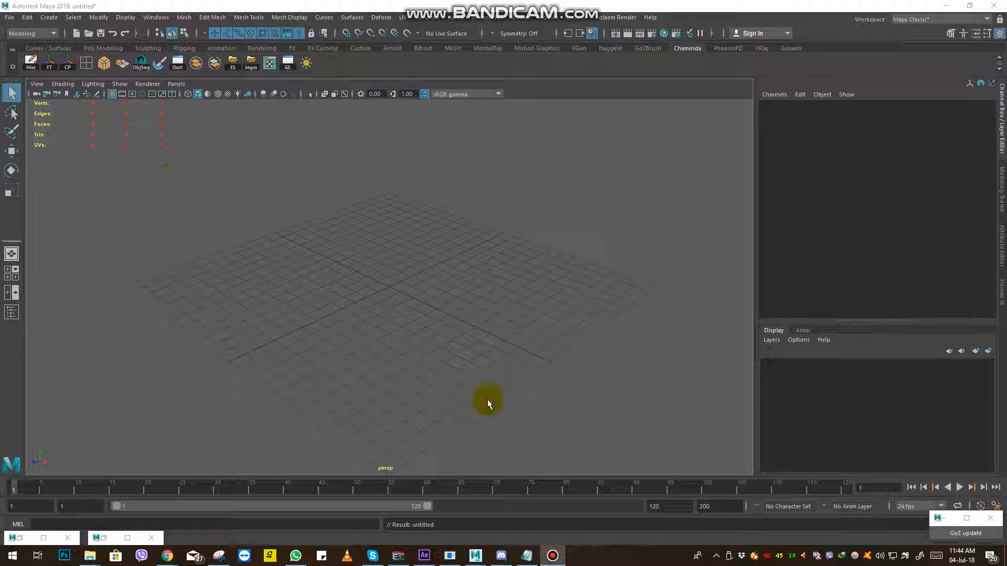
mouse_move(48, 59)
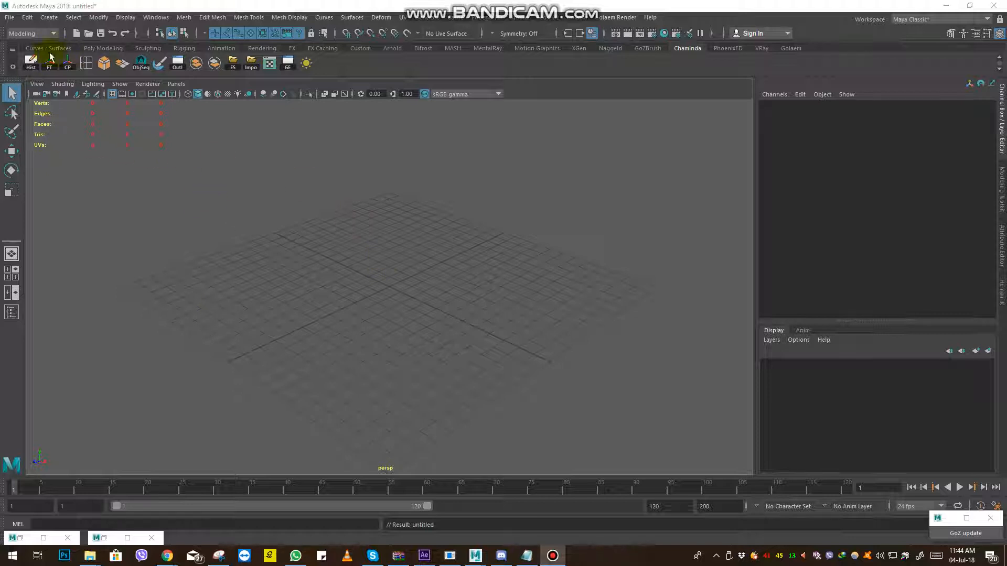
- Change the Linear working unit from centimeter to meter in Preferences and save
left_click(8, 18)
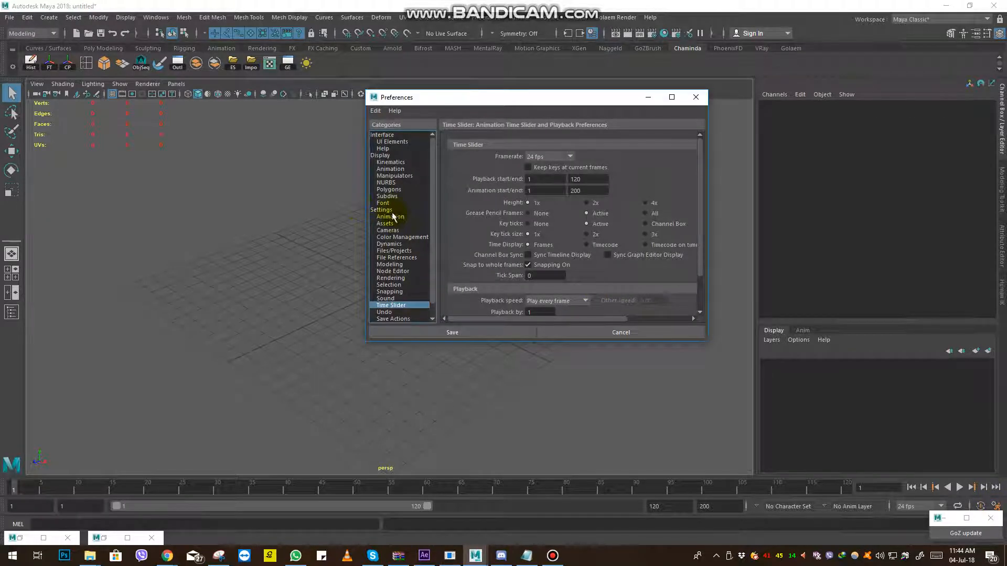
left_click(382, 209)
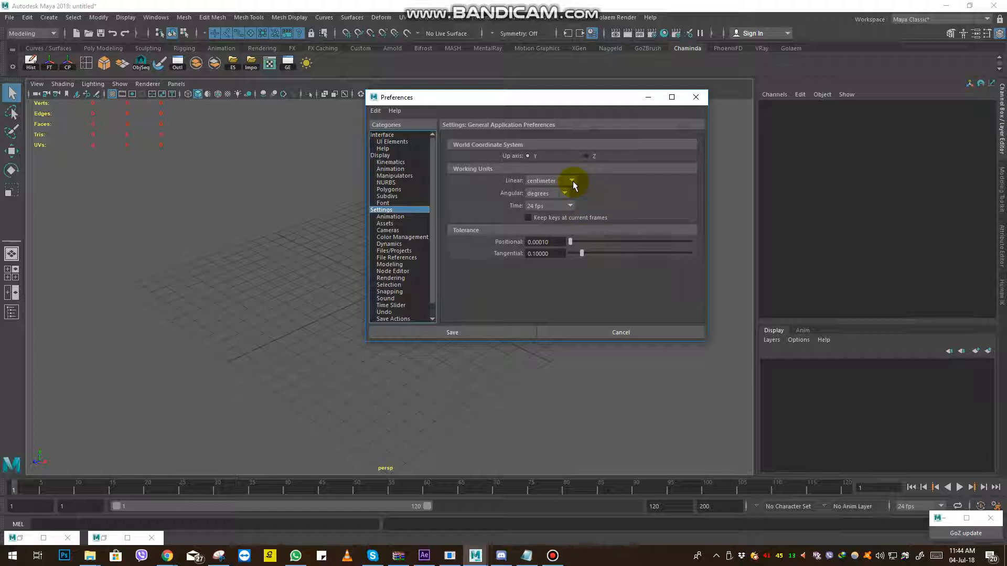
left_click(572, 180)
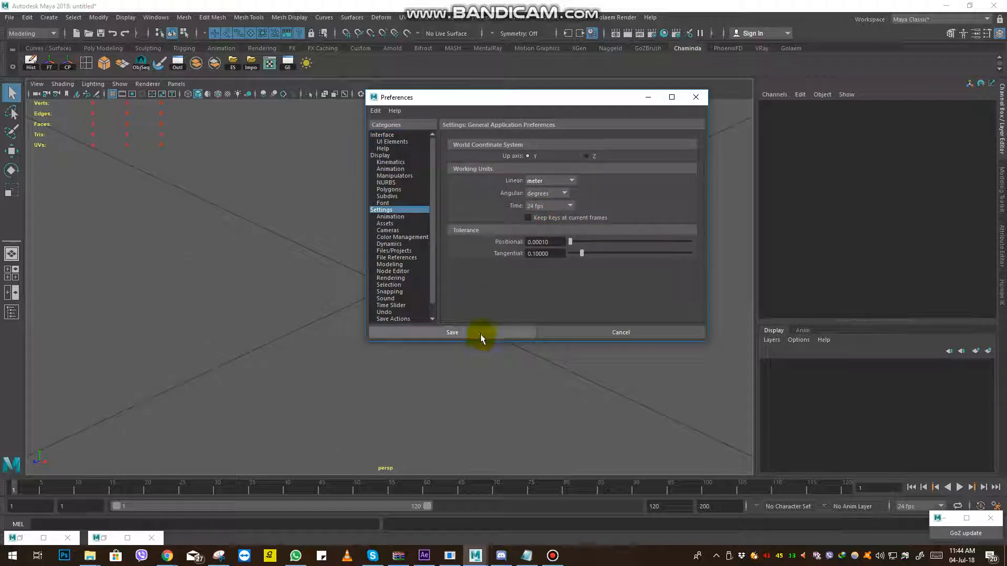
left_click(480, 338)
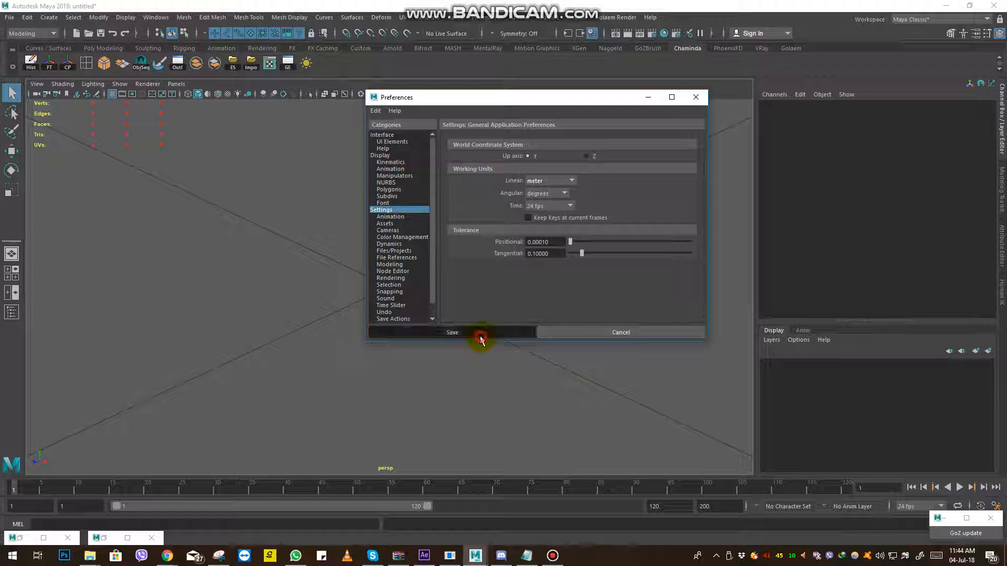
left_click(480, 332)
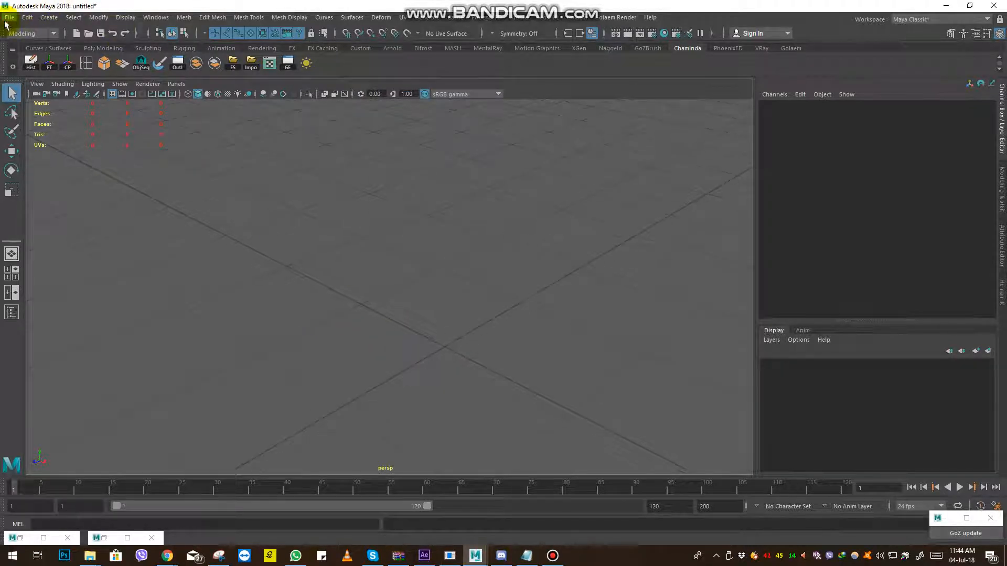
- Browse to Rocketbox Characters DVD 1 > male_adult_pt1 > casual25_m and select casual25_m_highpoly.mb
left_click(7, 17)
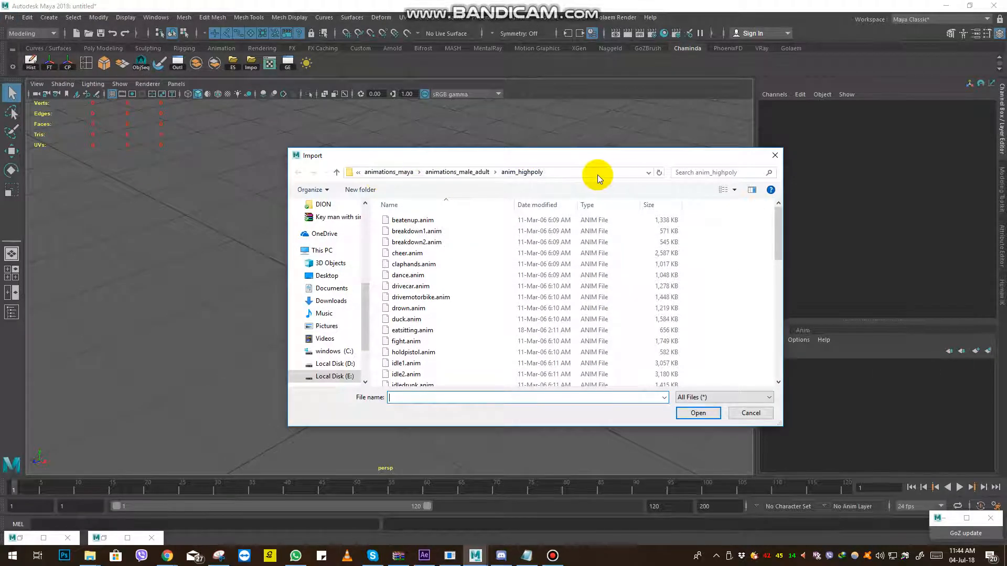
left_click(575, 172)
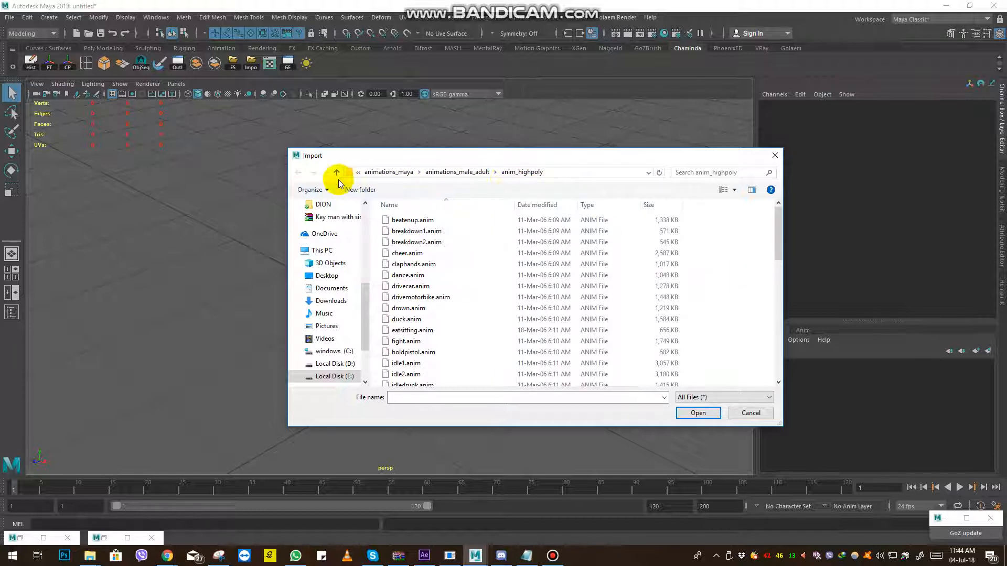
left_click(336, 172)
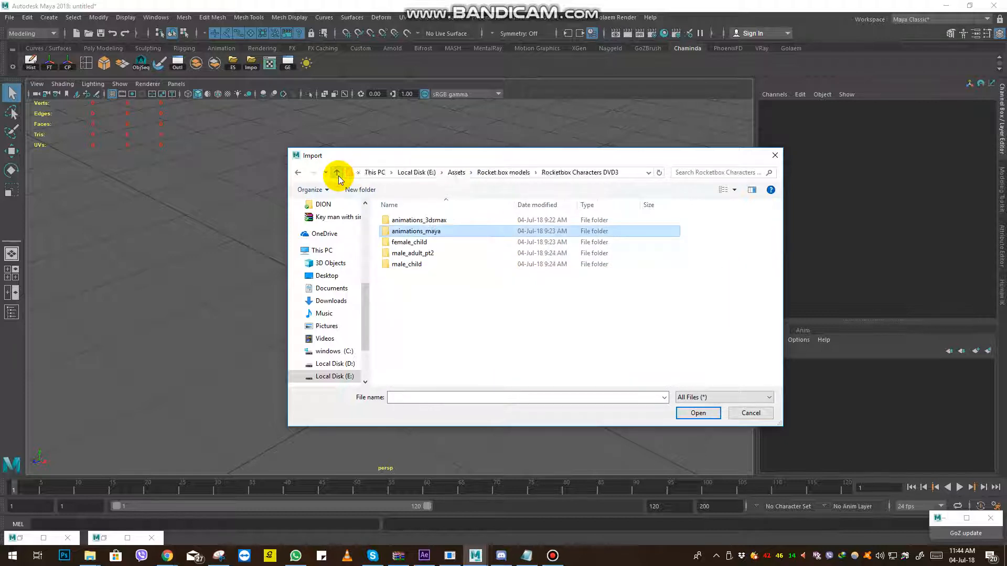
left_click(337, 172)
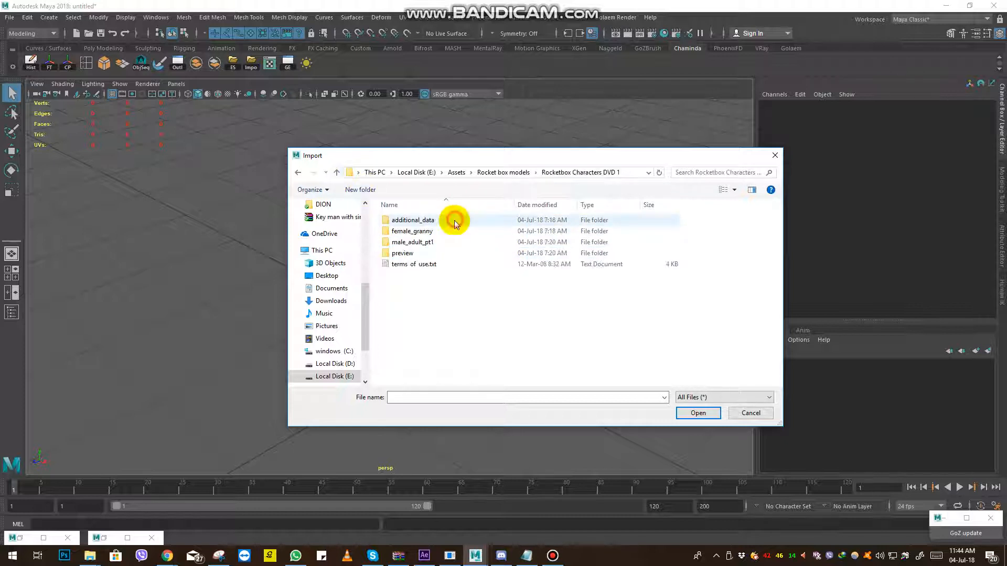
double_click(412, 242)
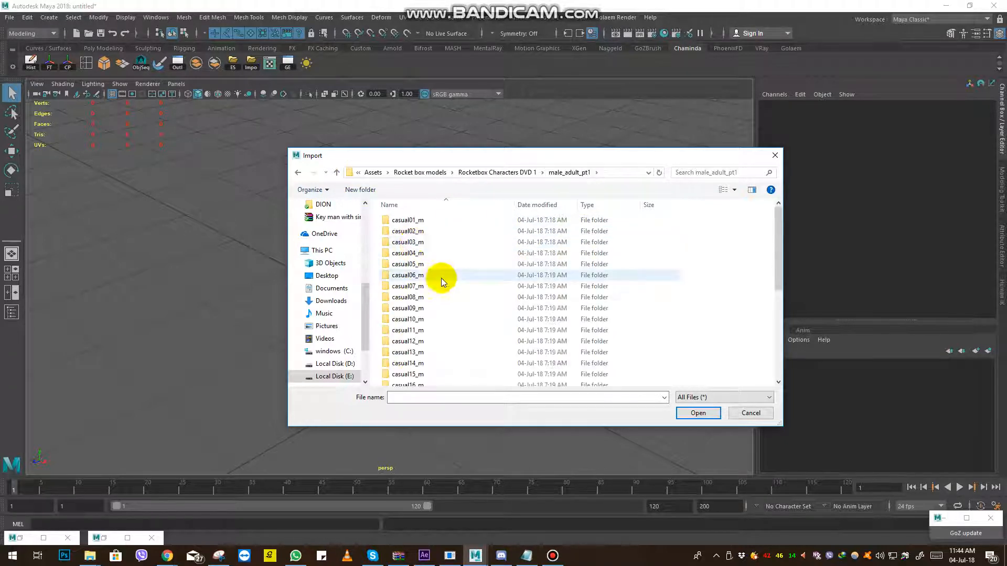
scroll("down", 3)
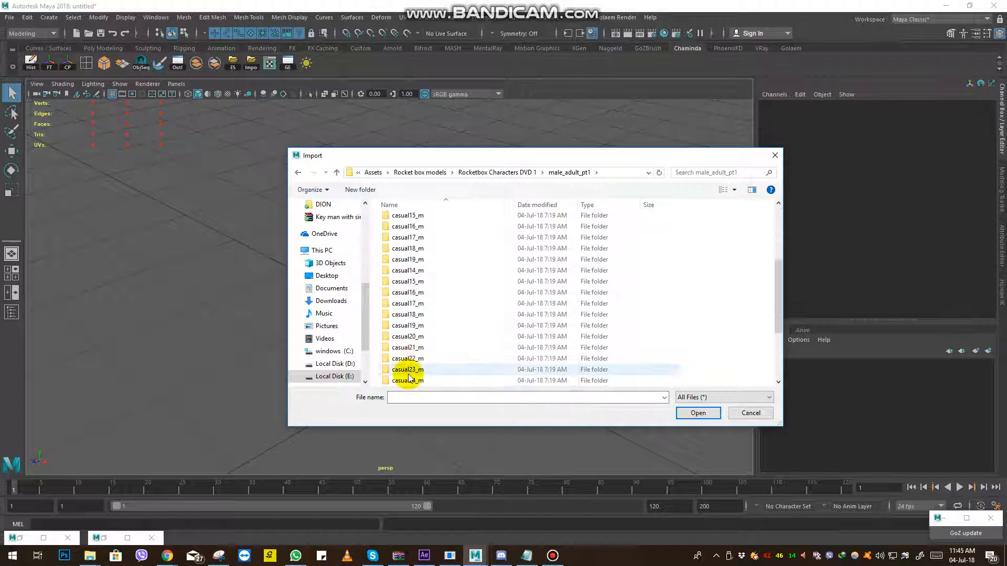
double_click(407, 380)
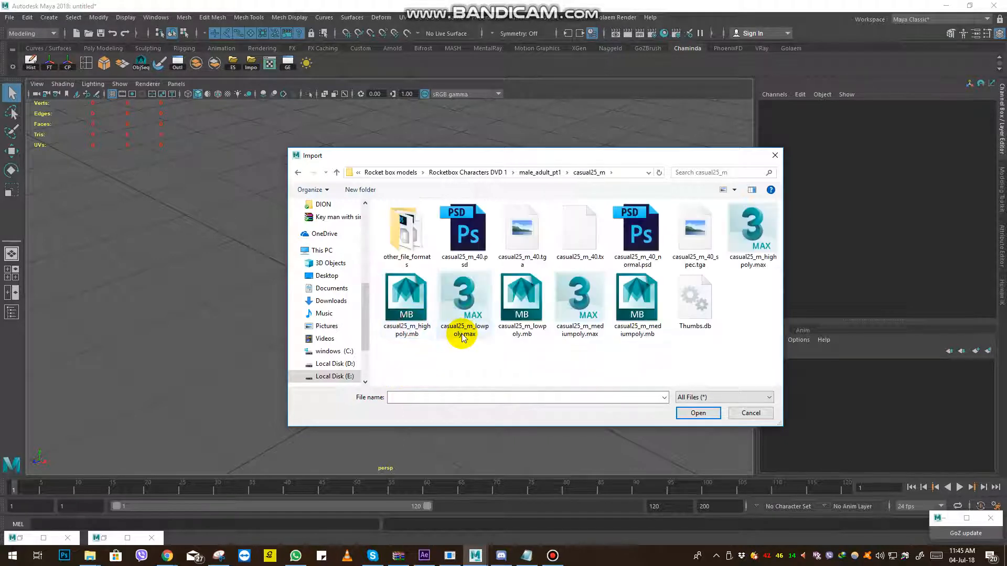
mouse_move(597, 350)
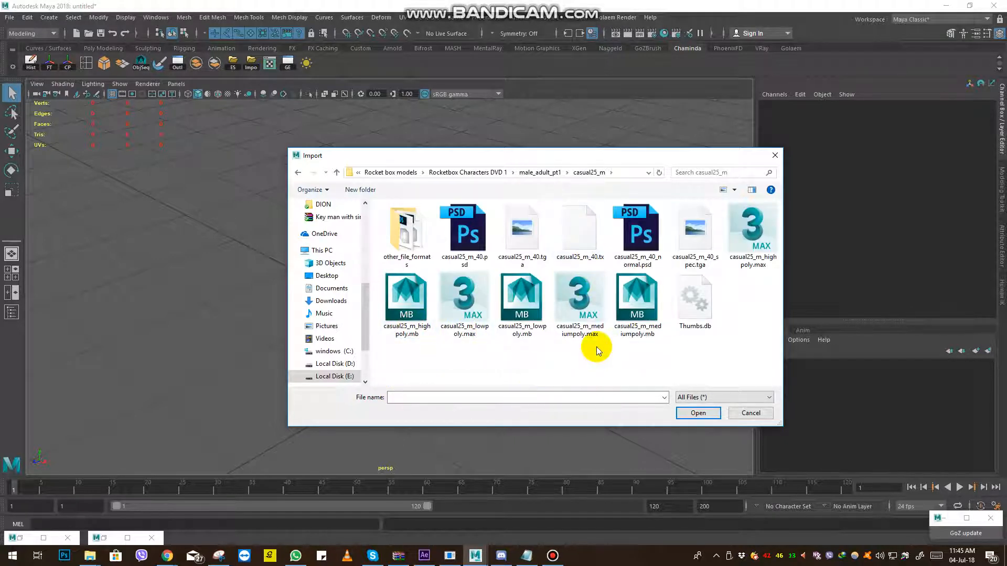
left_click(406, 299)
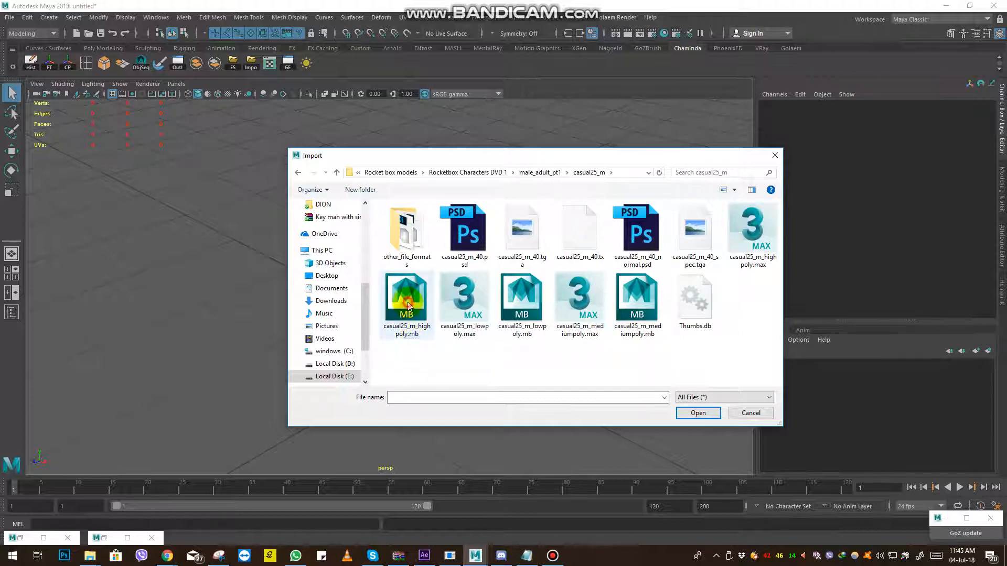
left_click(407, 296)
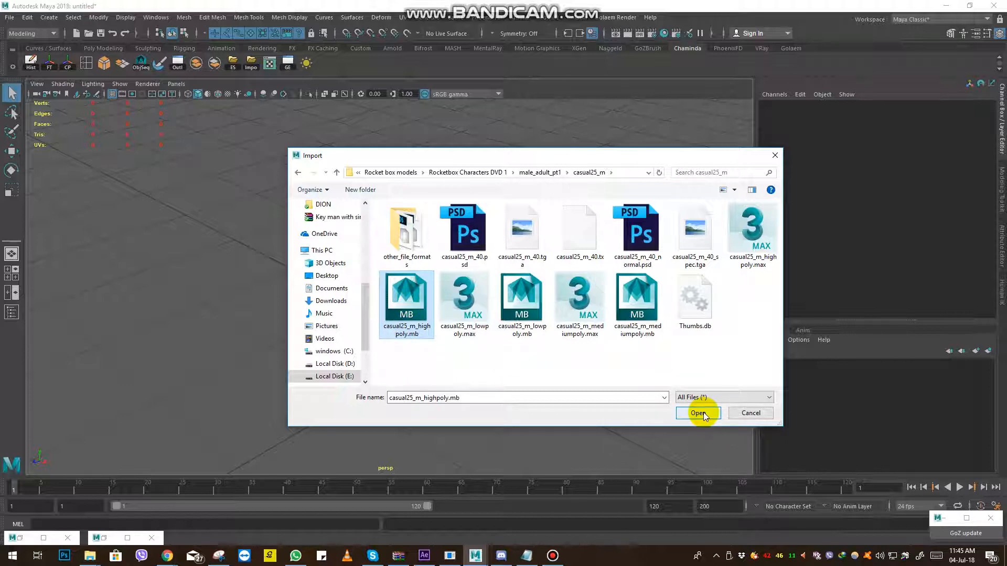
- Import casual25_m_highpoly.mb and reframe the view around the T-posed character
left_click(699, 413)
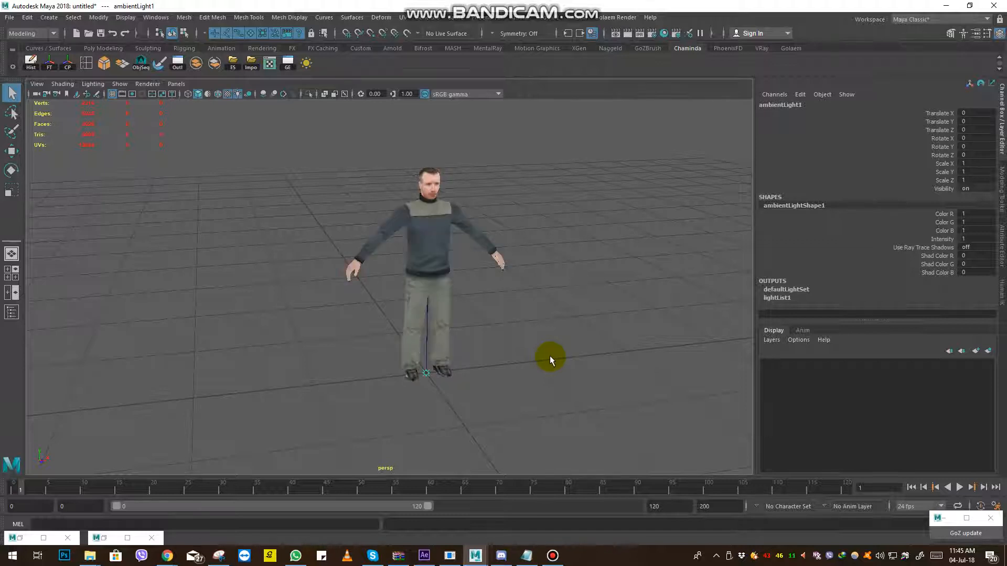
left_click_drag(549, 361, 536, 369)
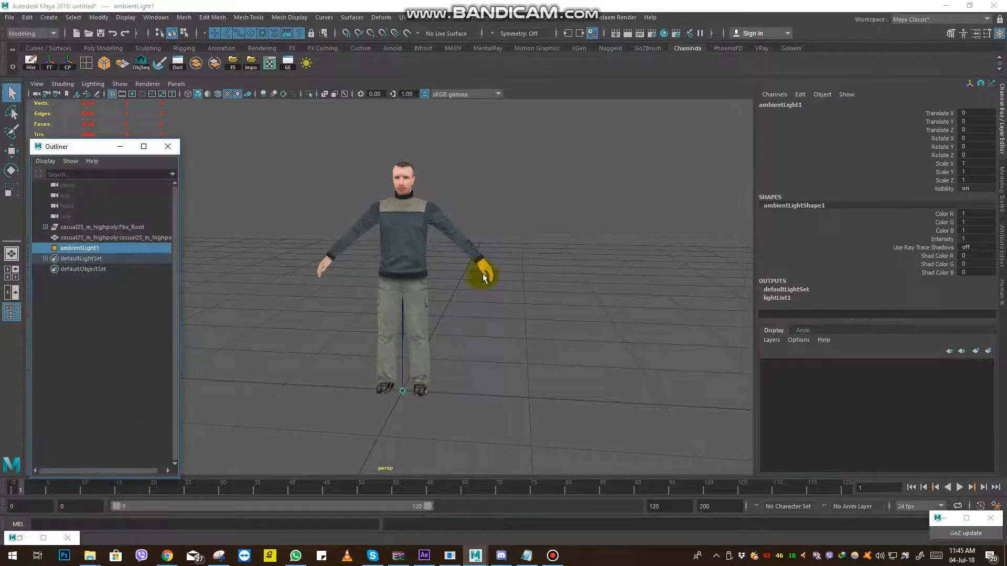
- Select casual25_m_highpoly:Fbx_Root, then the body mesh, then Fbx_Root again
left_click(103, 227)
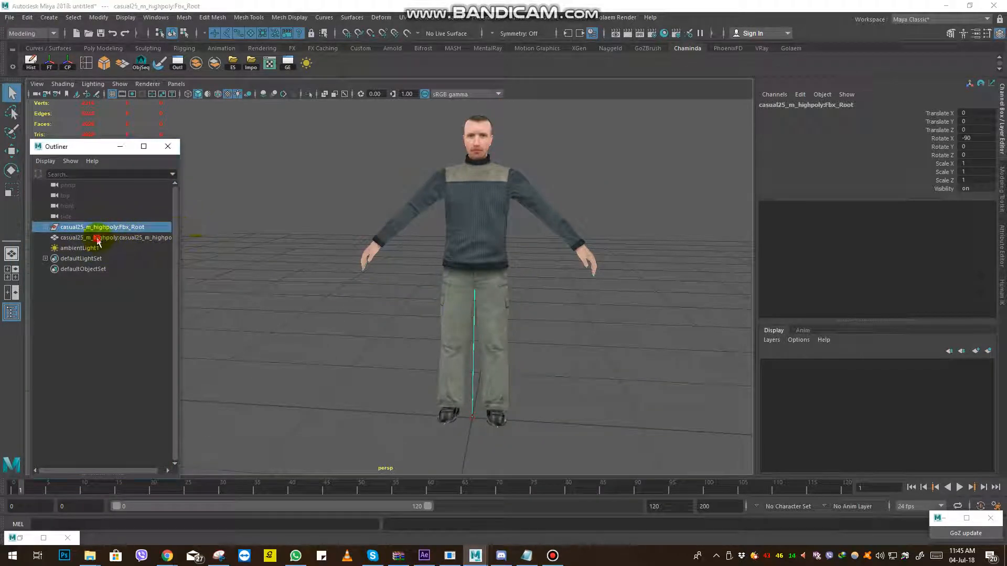
left_click(110, 237)
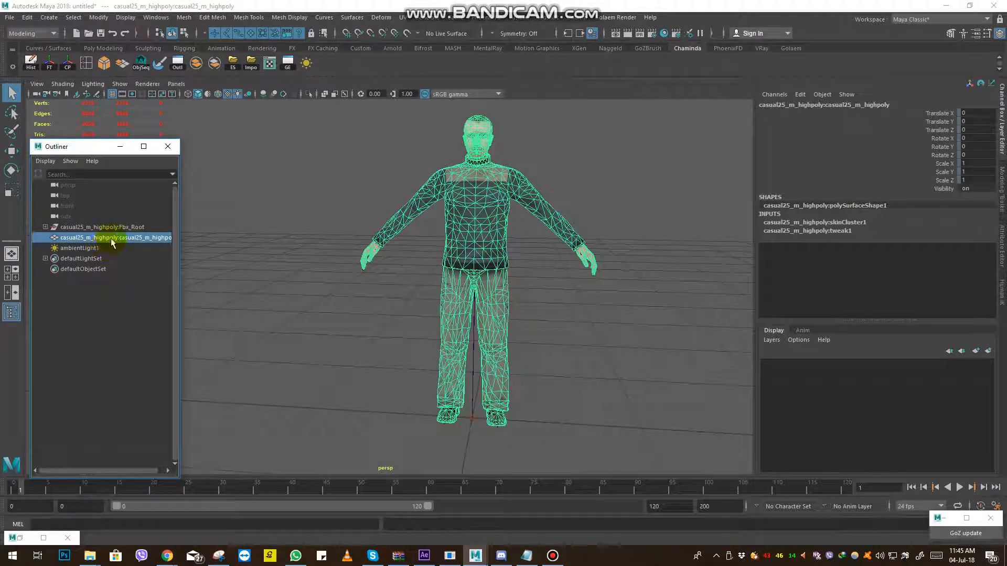
mouse_move(210, 263)
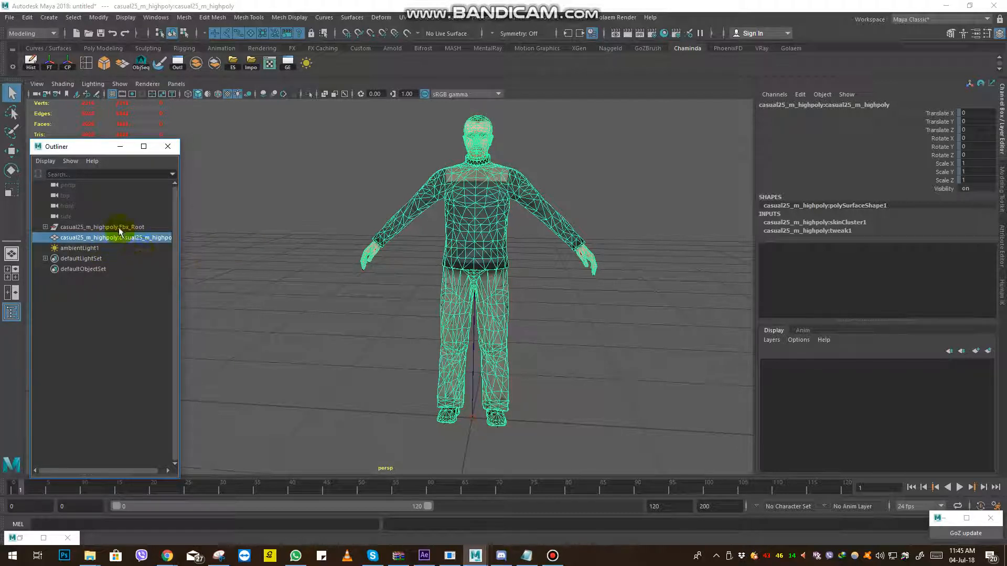
left_click(103, 227)
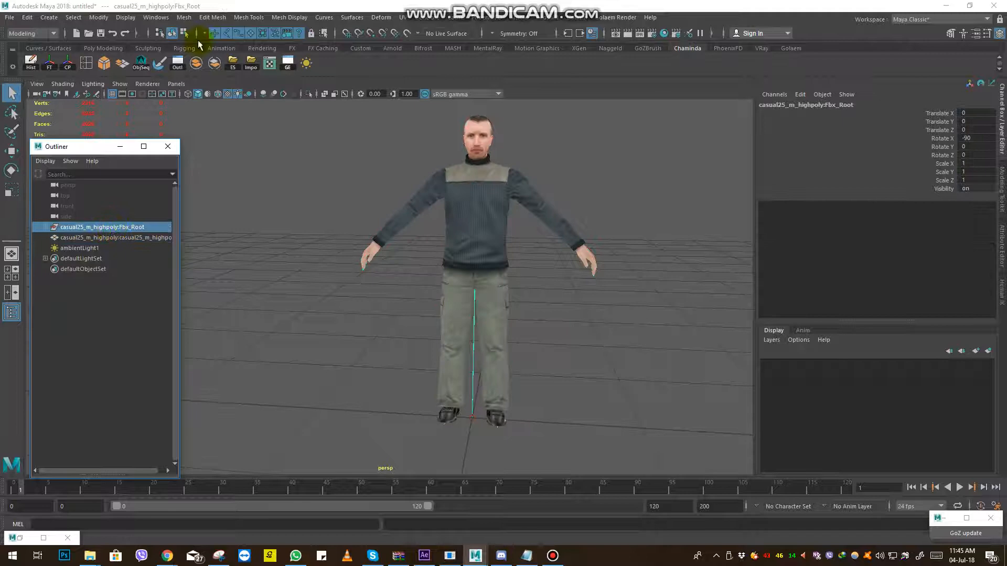
left_click(8, 17)
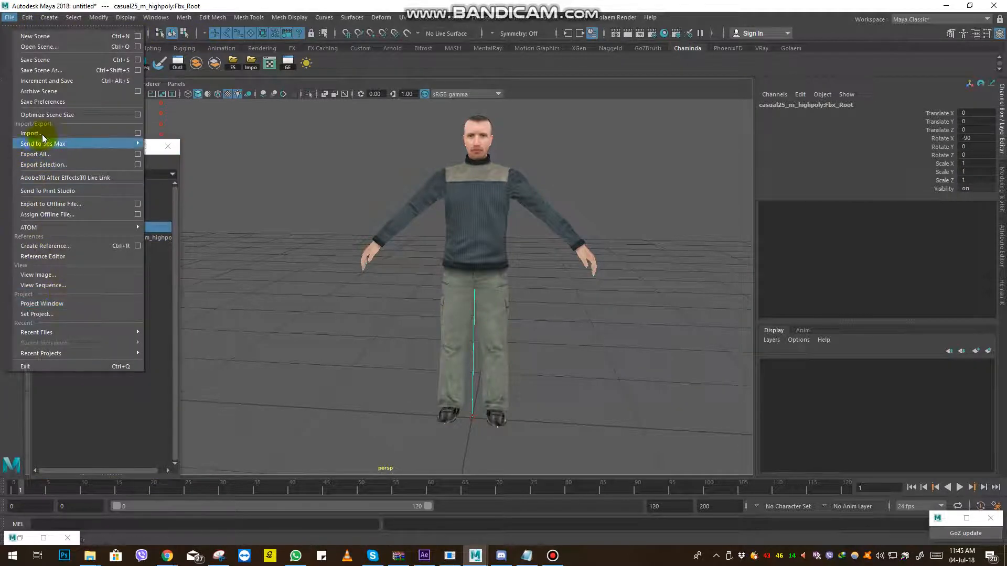
- Import walk.anim from animations_maya > animations_male_adult > anim_highpoly onto the character
left_click(31, 132)
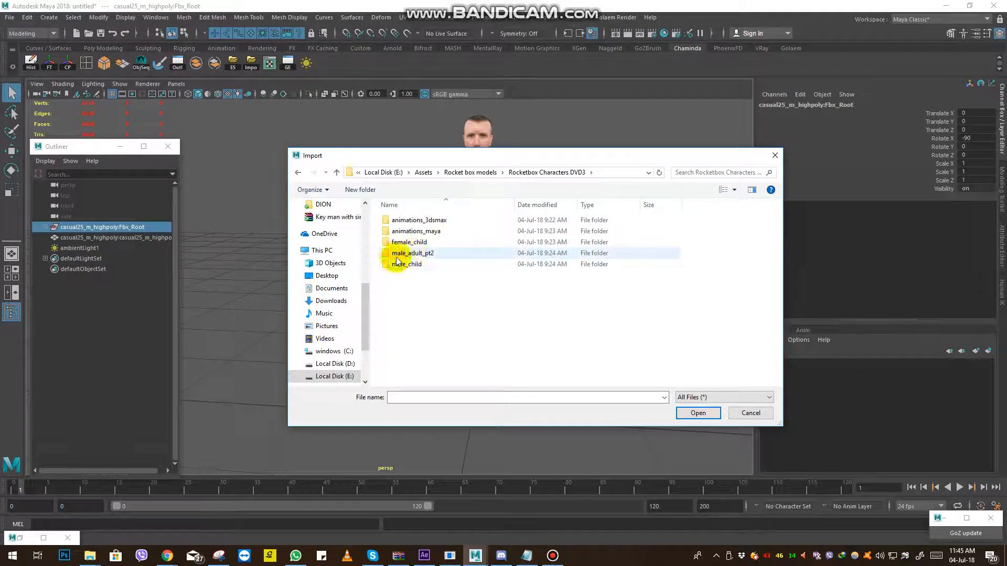
double_click(412, 253)
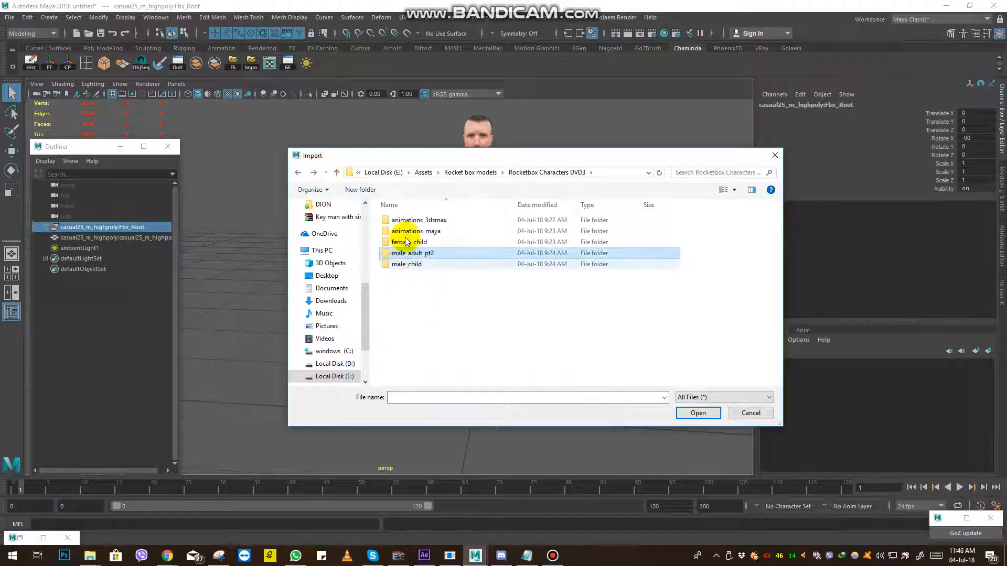
double_click(416, 231)
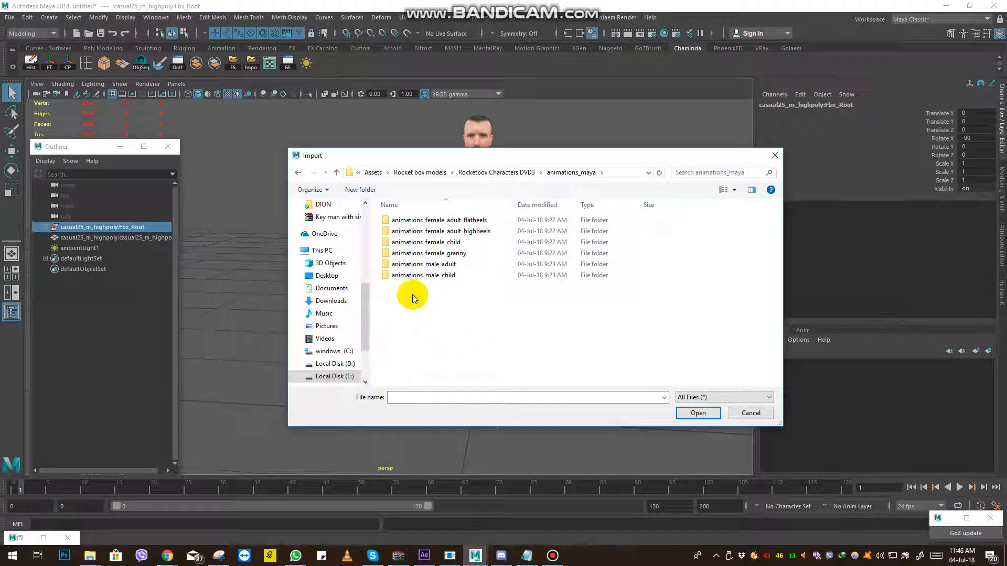
mouse_move(438, 264)
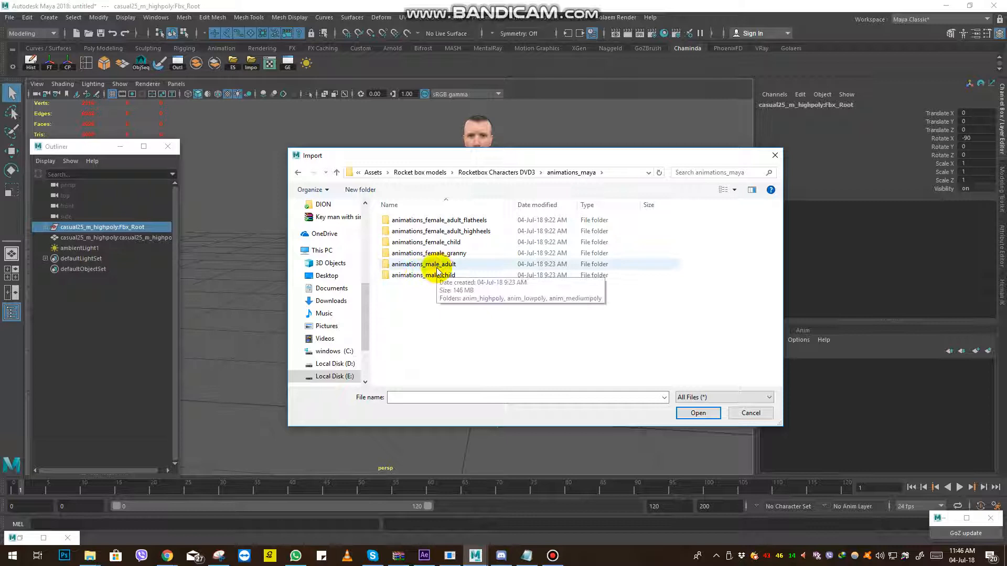
double_click(424, 264)
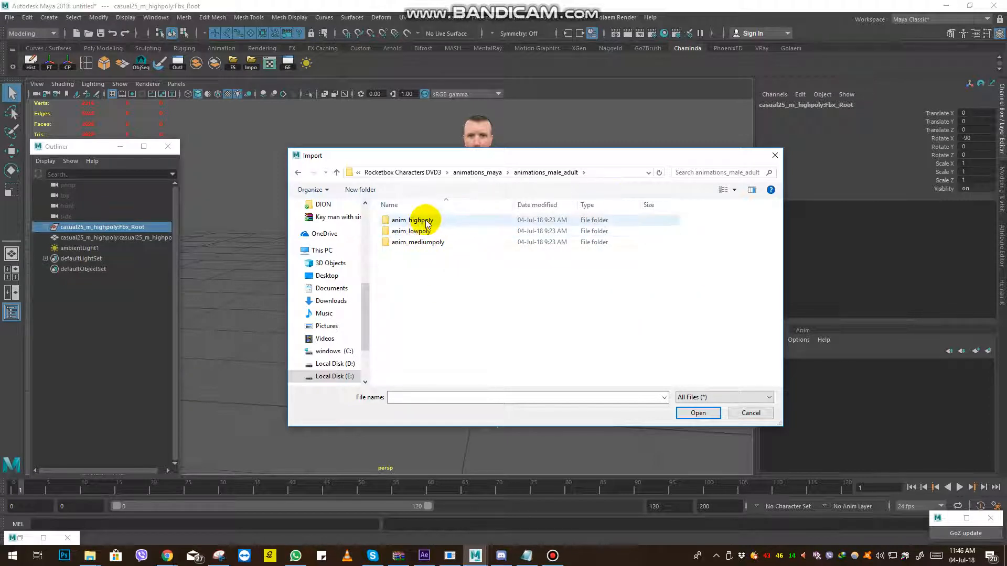
mouse_move(417, 221)
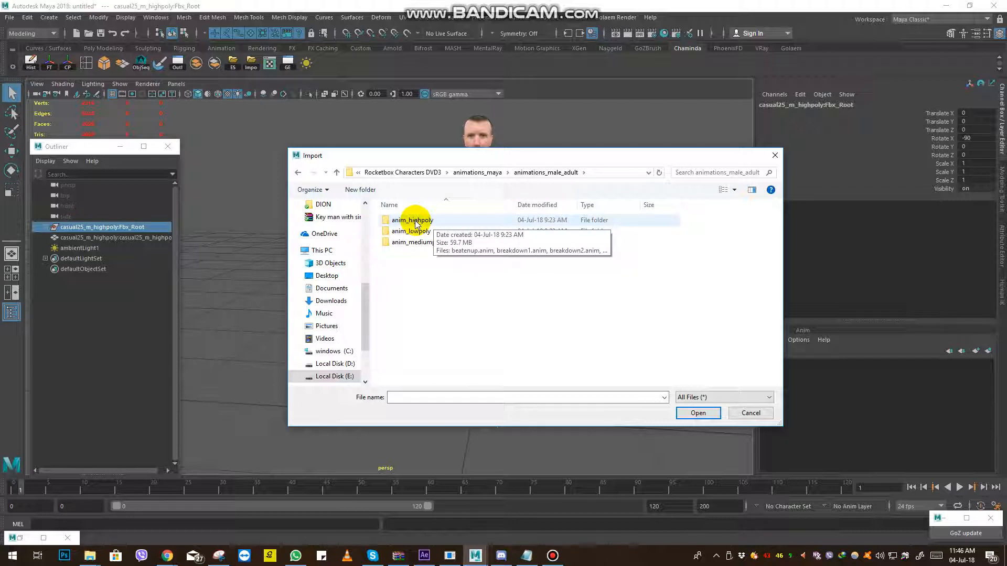
mouse_move(425, 232)
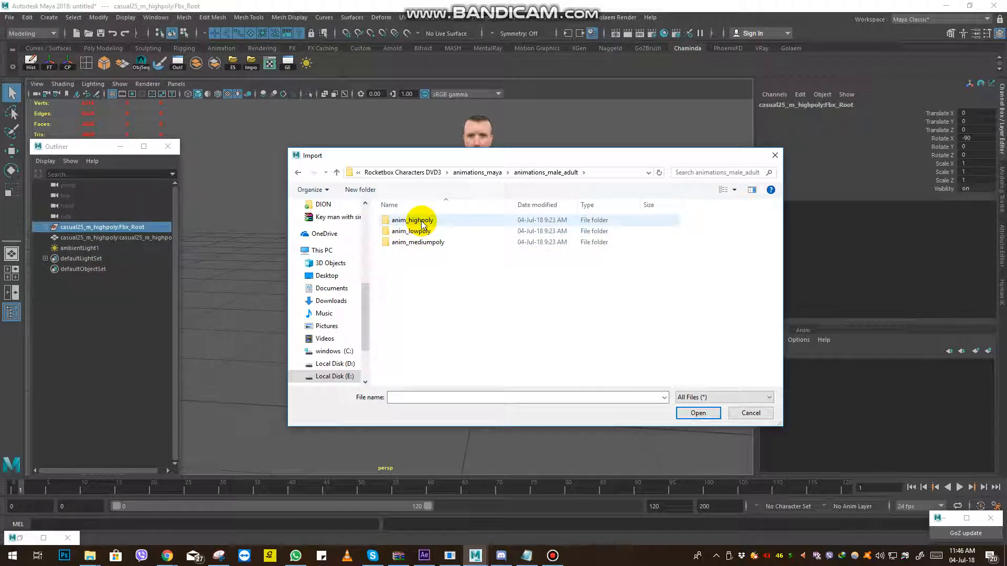
double_click(411, 219)
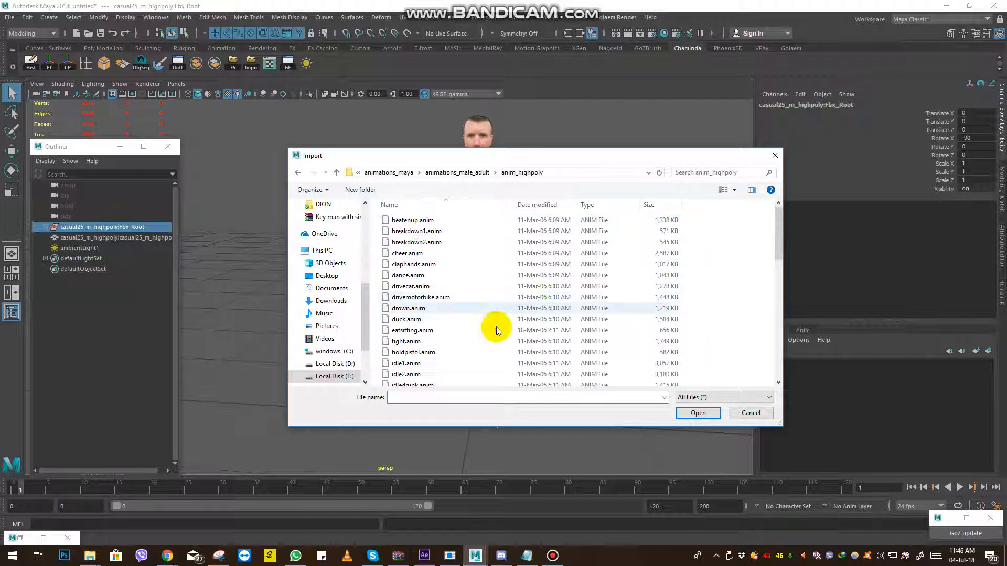
scroll("down", 3)
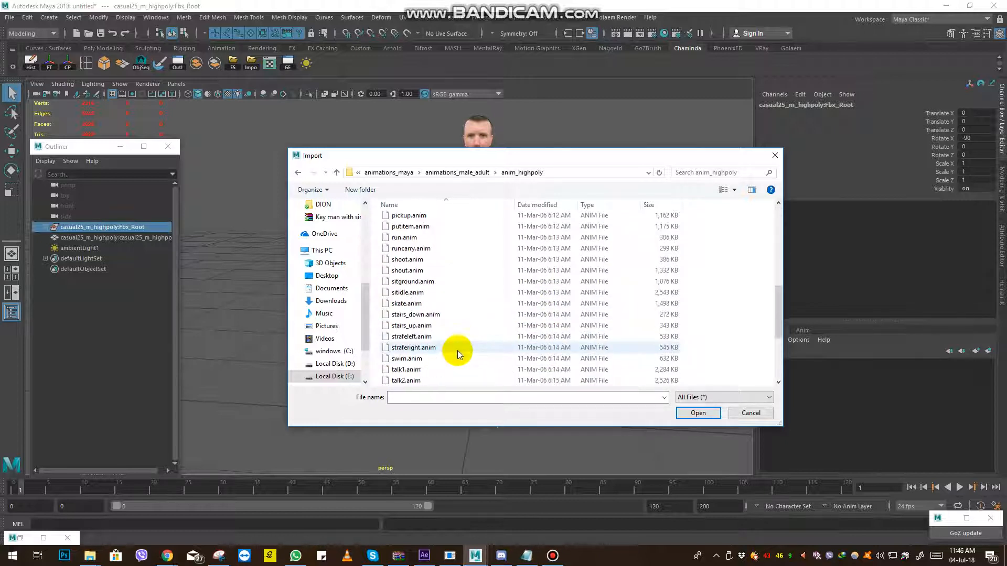
scroll("down", 3)
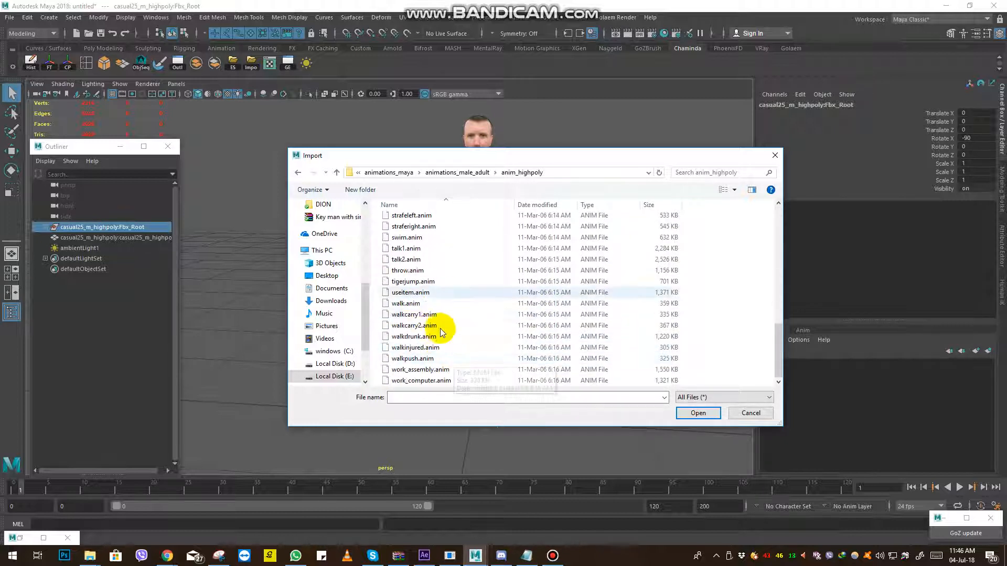
left_click(406, 303)
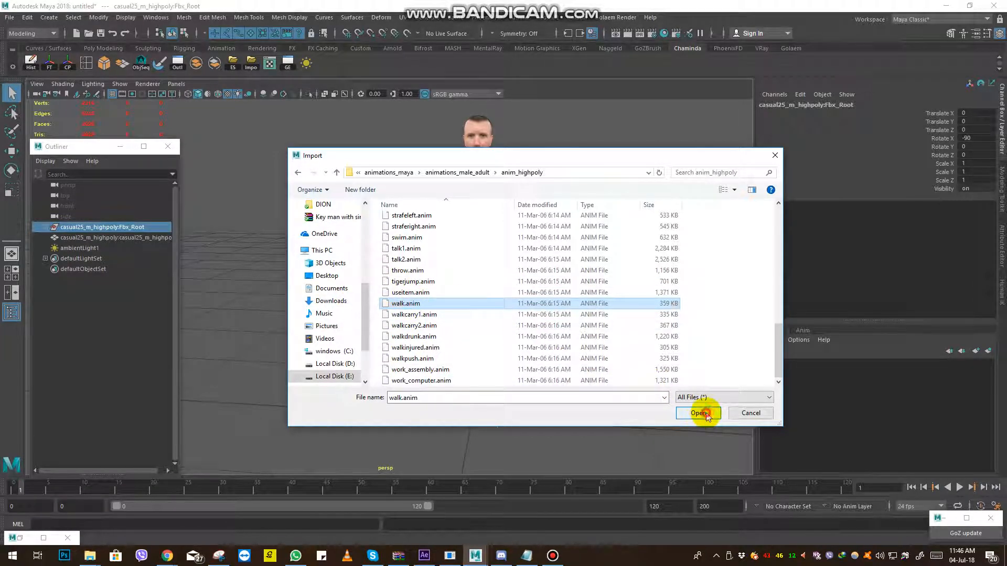
left_click(699, 413)
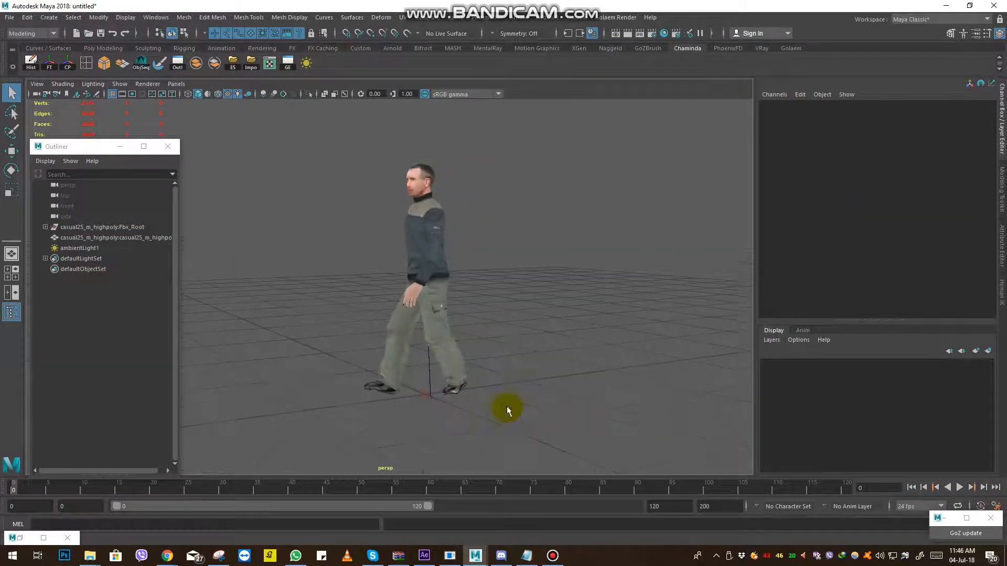
left_click(959, 502)
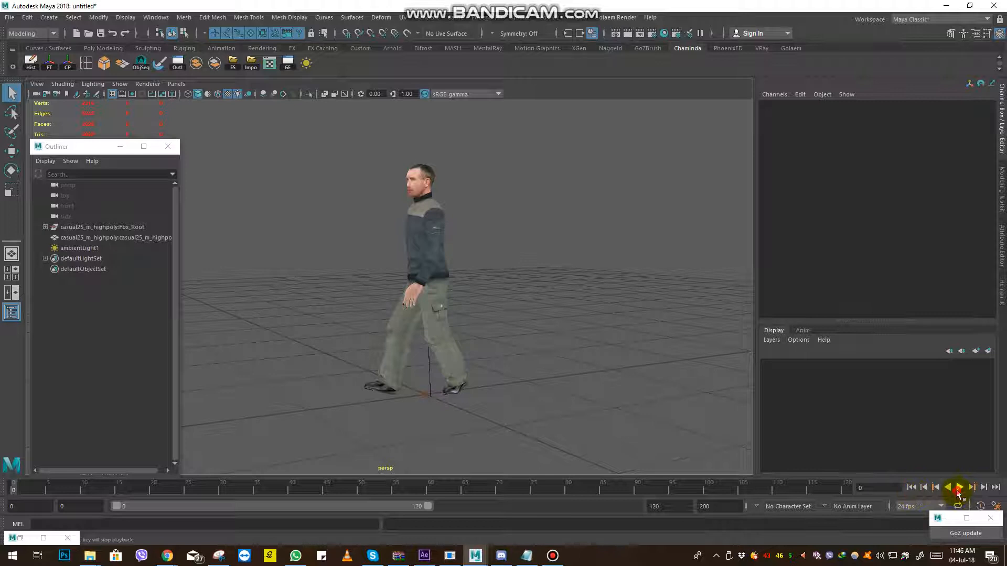
left_click(960, 487)
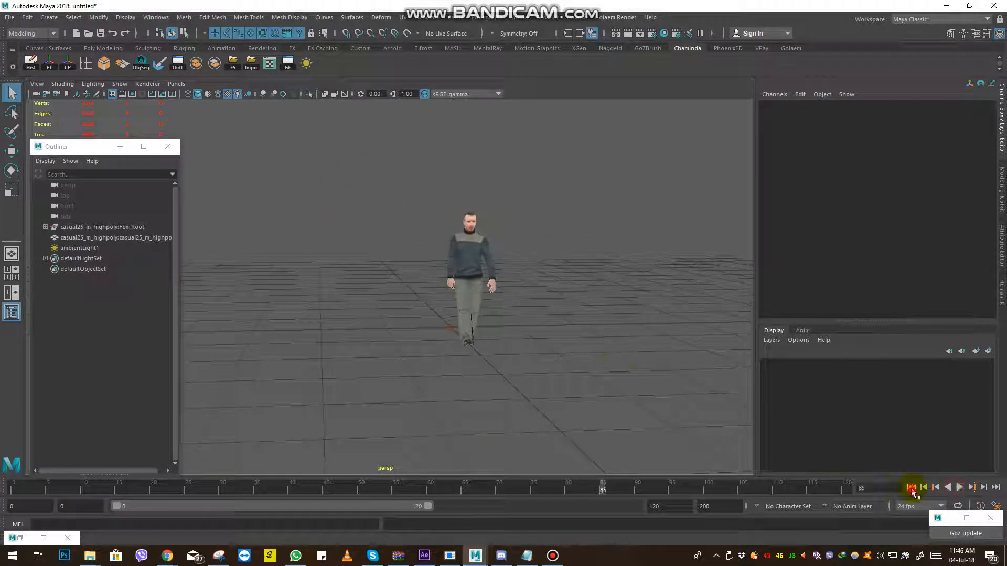
left_click(970, 487)
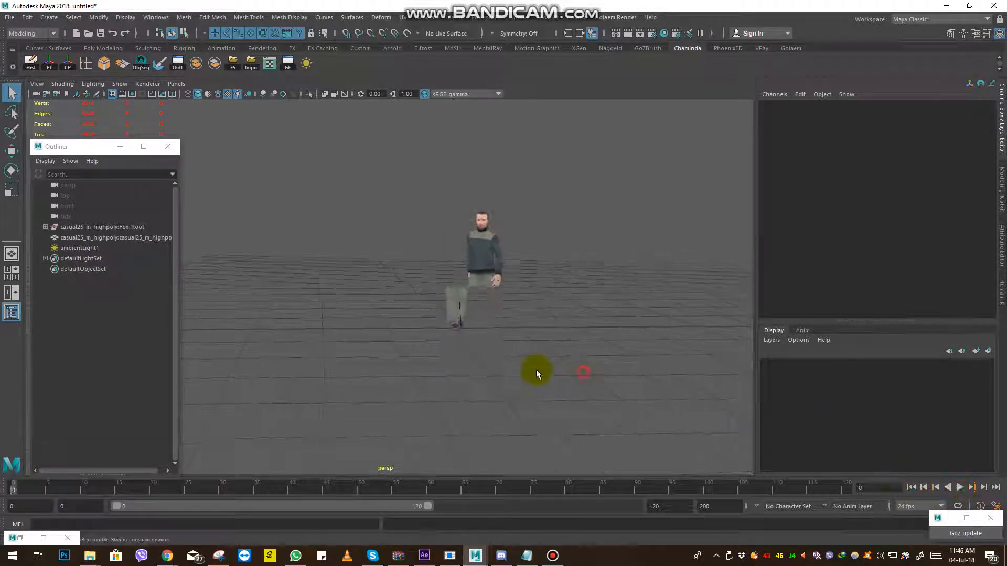
left_click_drag(537, 374, 489, 422)
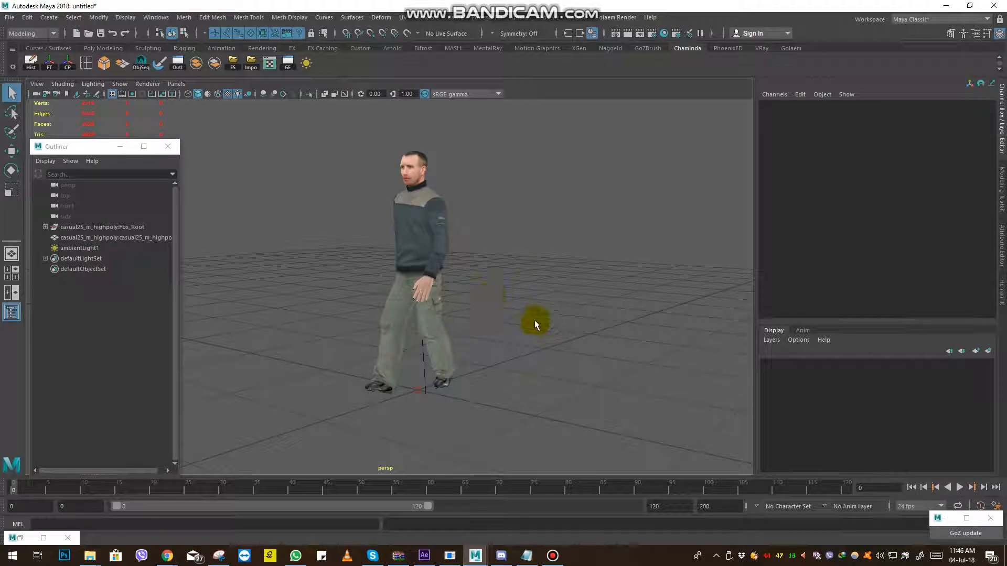
left_click(102, 227)
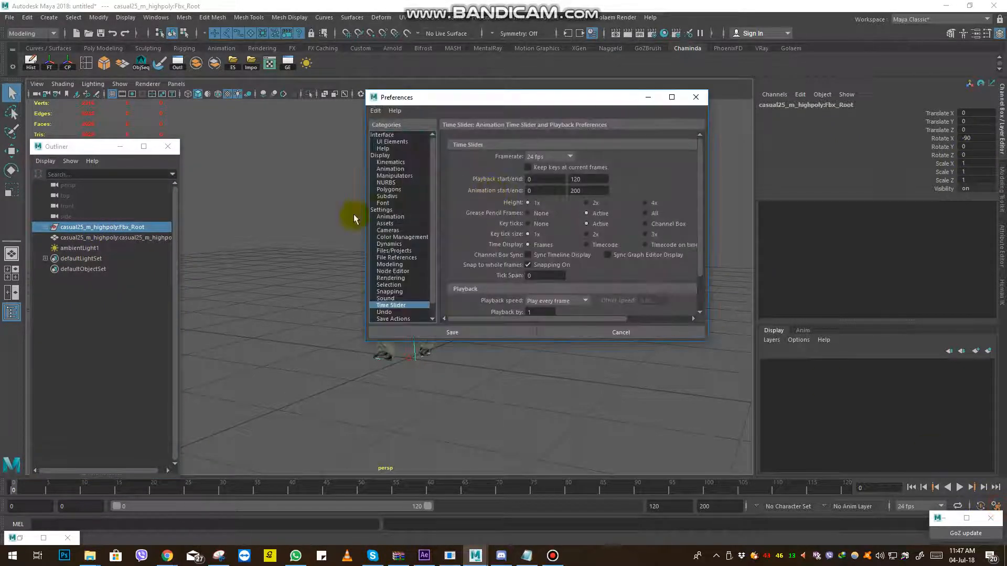
- Set the Linear working unit back to centimeter and save preferences
left_click(380, 209)
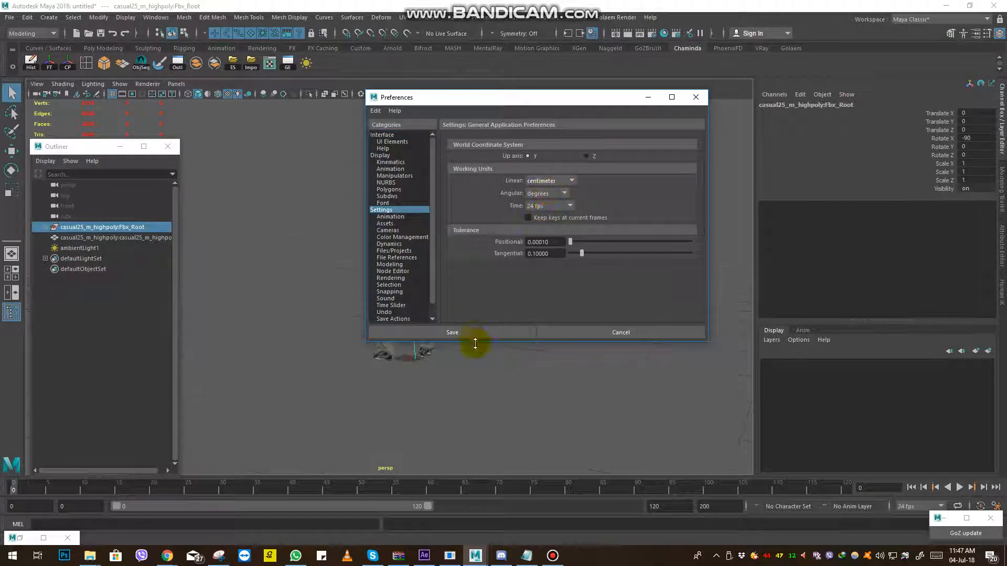
left_click(452, 333)
type("0.01")
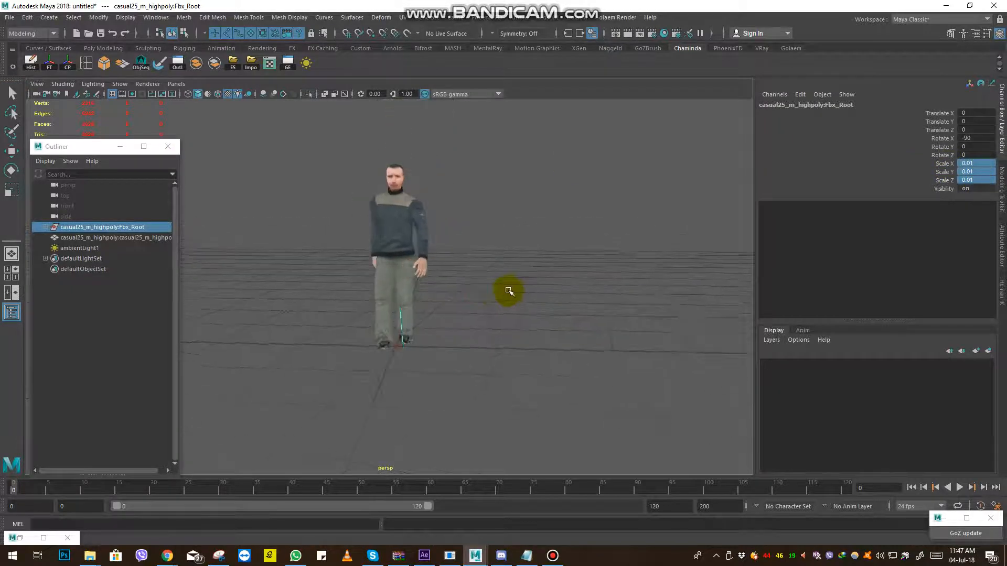
- Play, stop, replay and step through the rescaled character's walk cycle
left_click(973, 487)
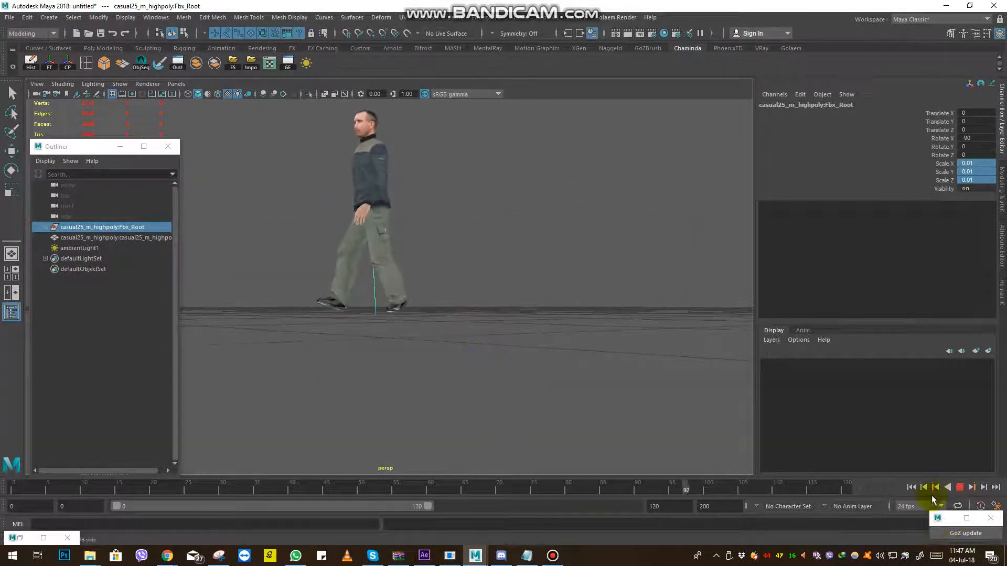
left_click(958, 502)
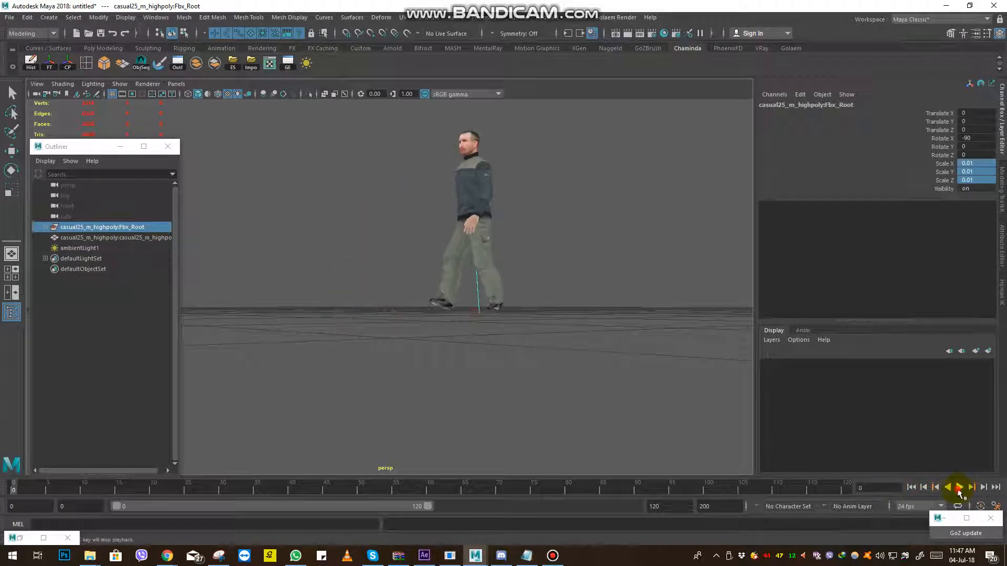
left_click(960, 487)
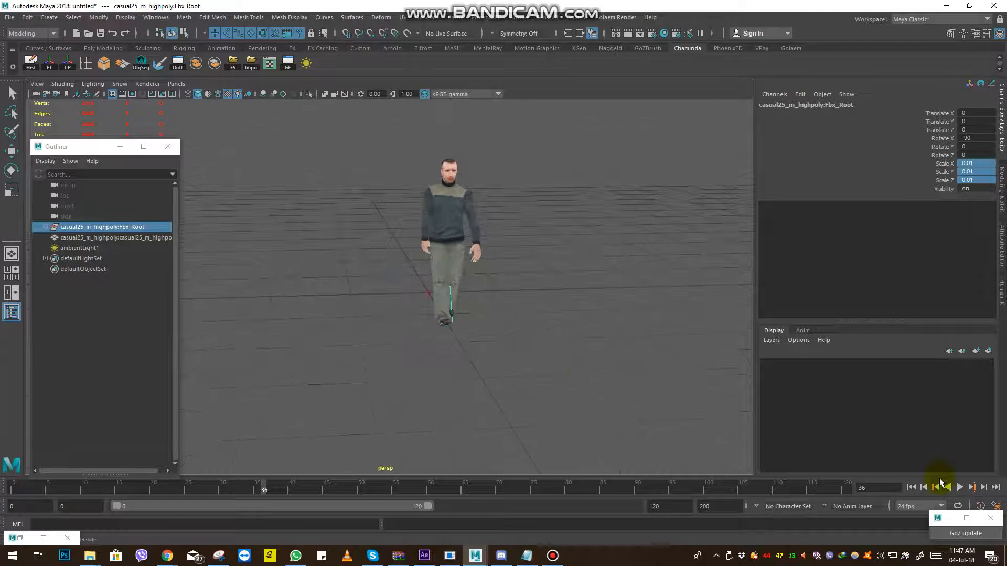
left_click(912, 488)
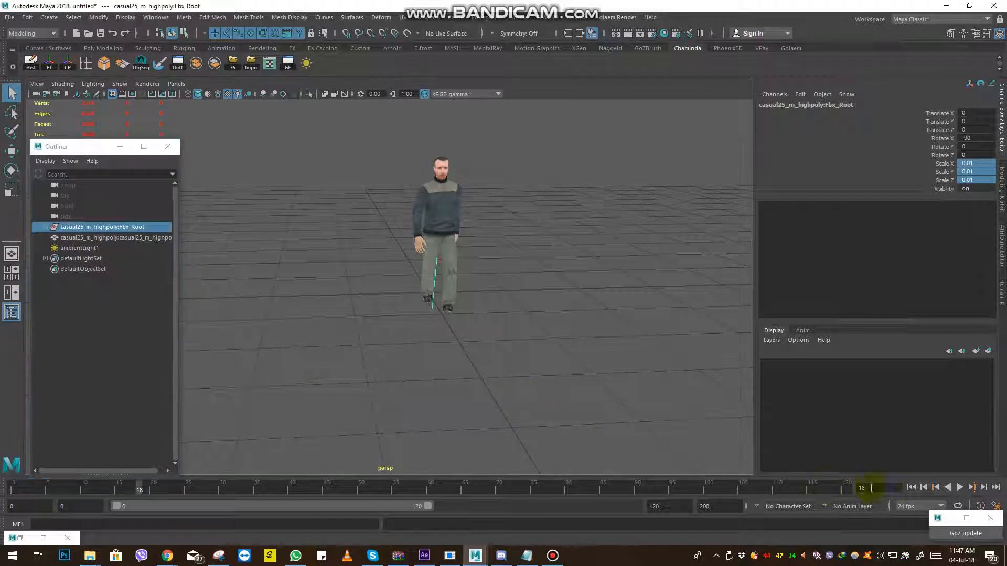
left_click(959, 487)
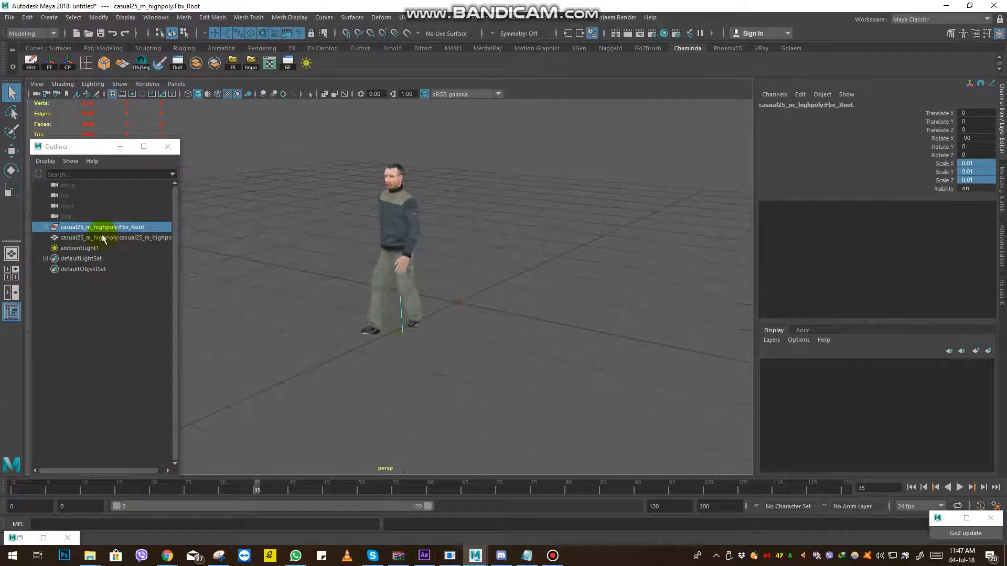
left_click(8, 18)
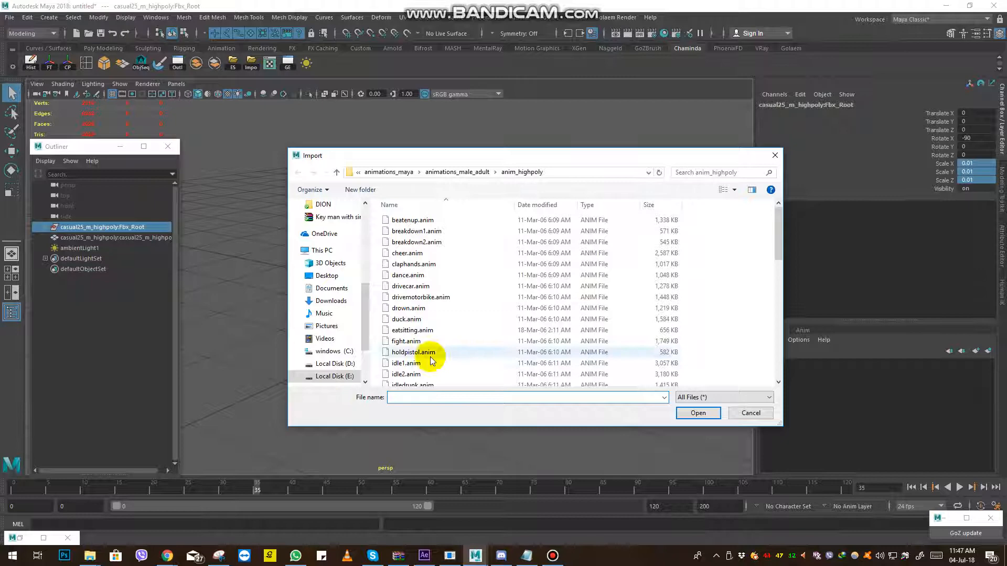
- Select idle2.anim in the anim_highpoly folder and import it
scroll("down", 3)
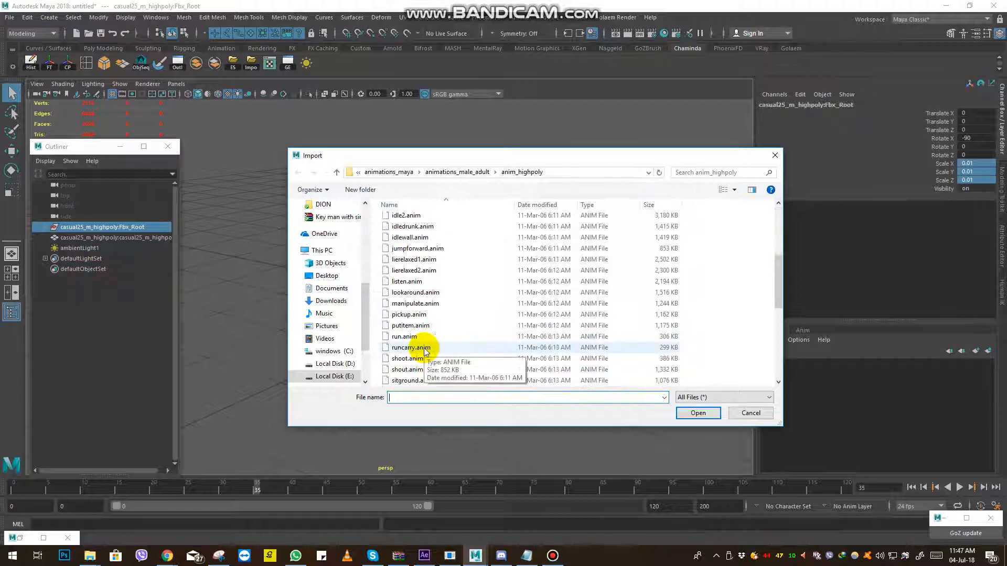
scroll("down", 3)
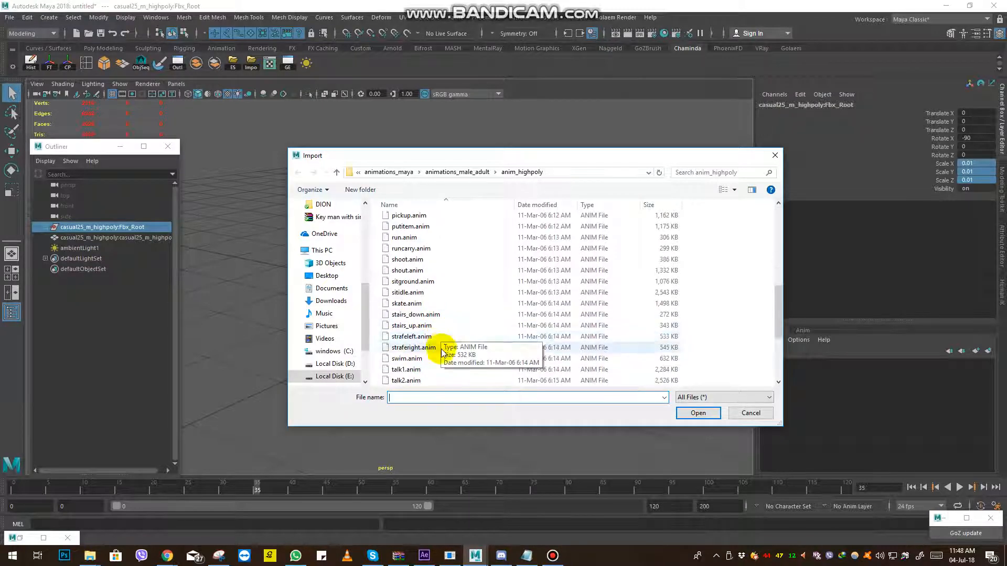
scroll("down", 3)
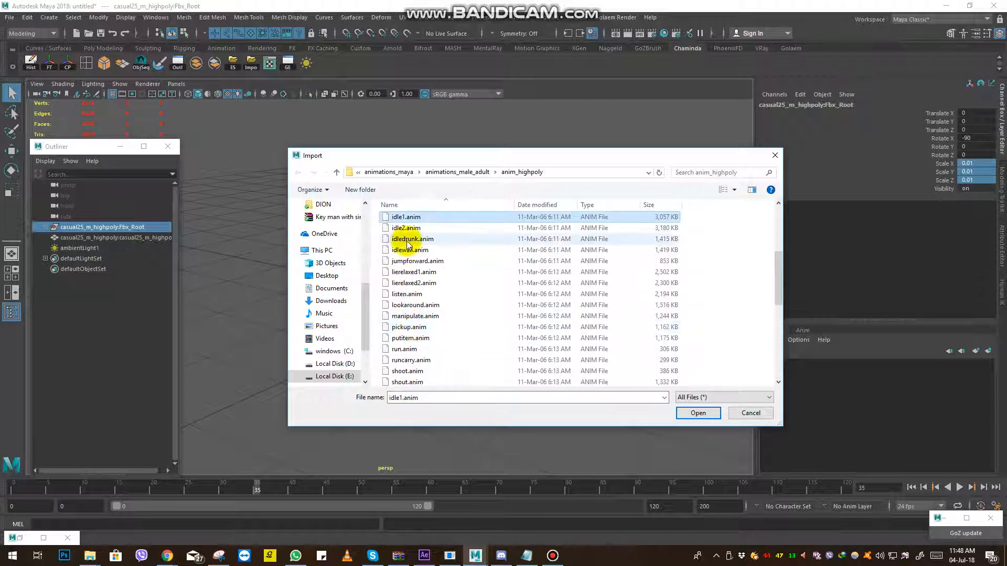
left_click(406, 228)
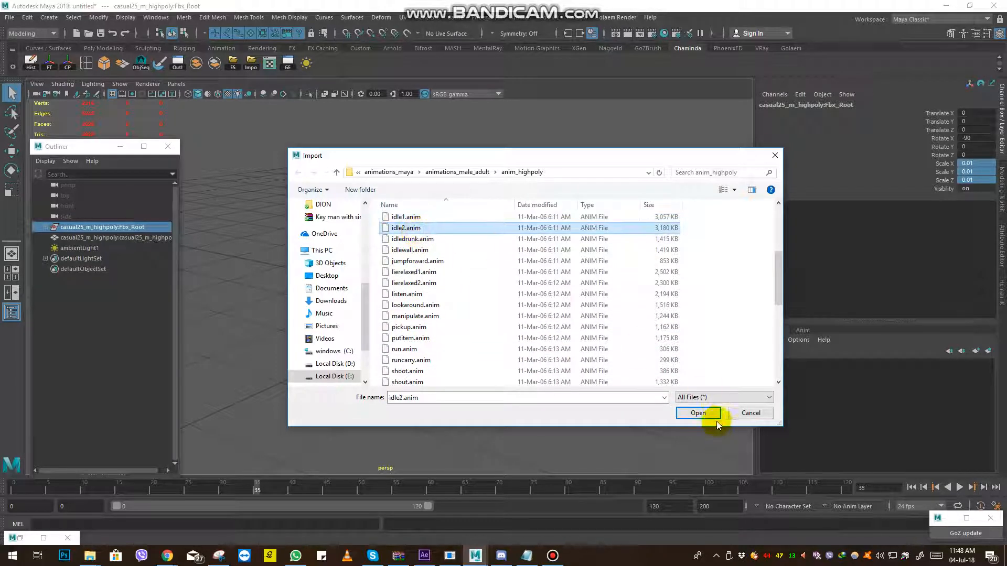
left_click(698, 413)
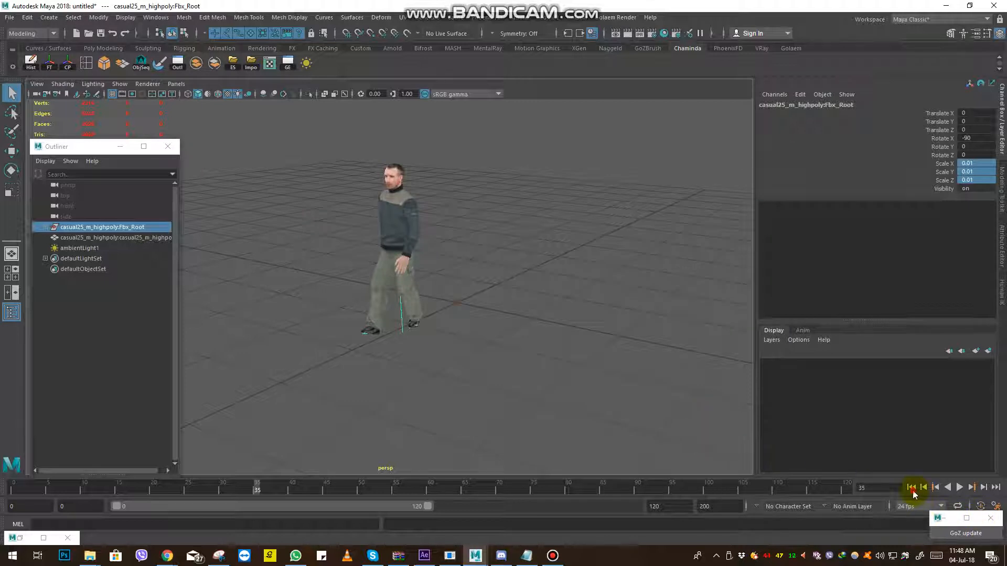
- Play idle2 from the start, orbit around the twisted character, then stop
left_click(912, 488)
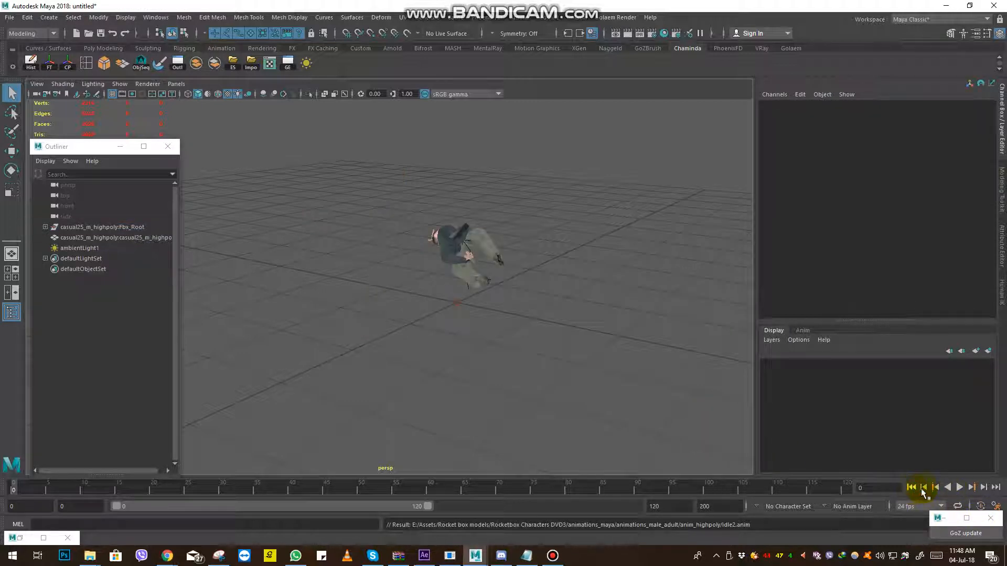
left_click(959, 487)
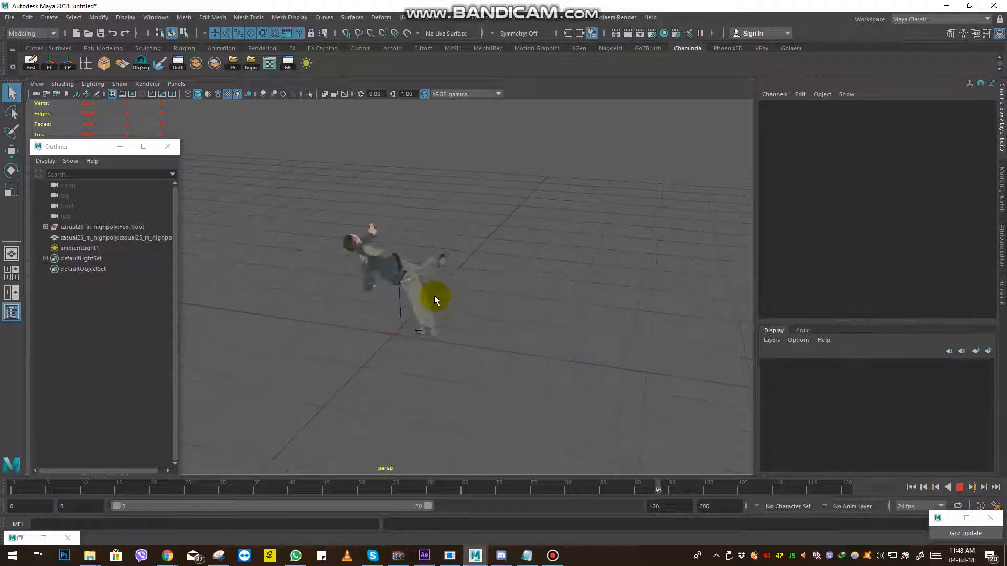
left_click_drag(655, 489, 147, 489)
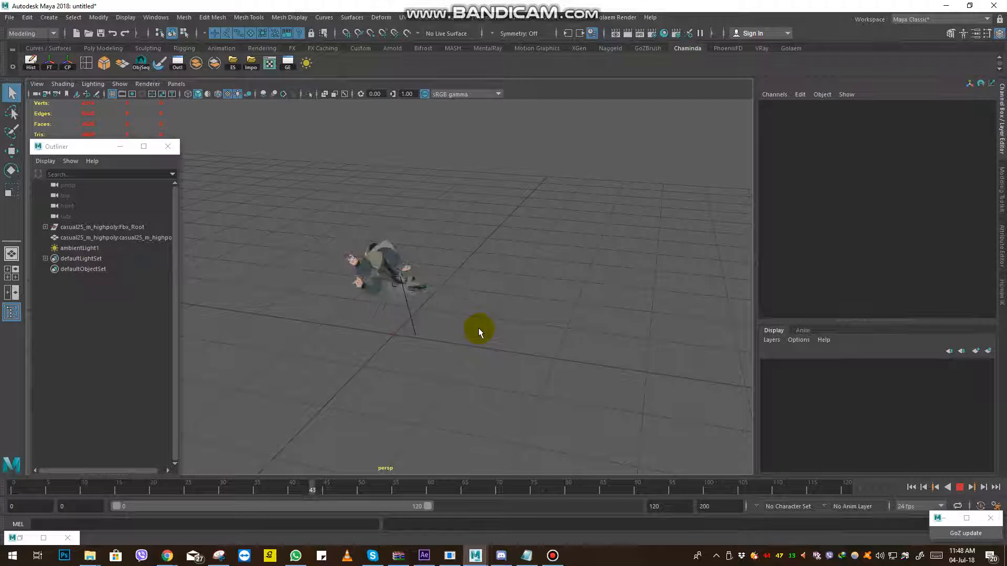
left_click(960, 487)
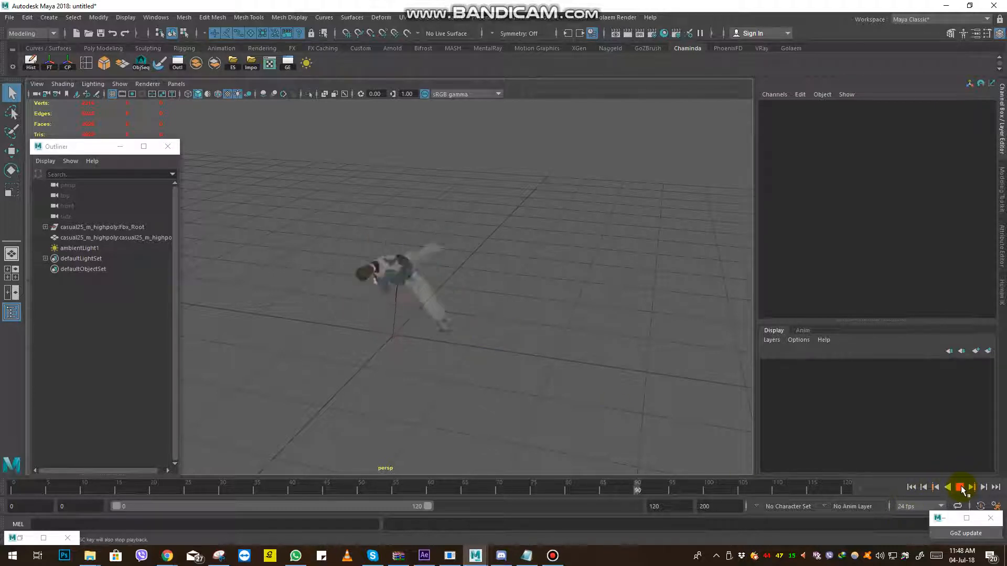